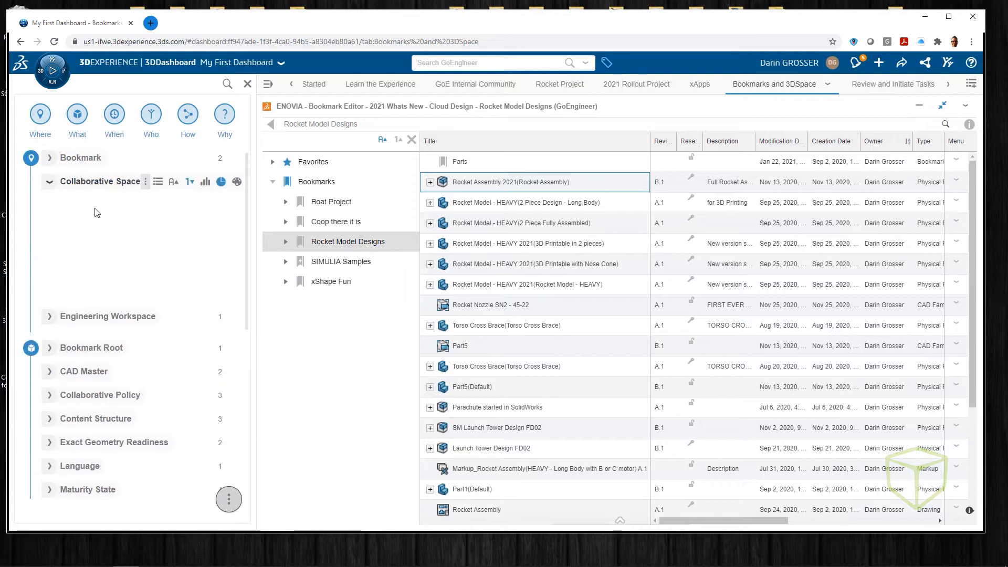
# Show the Collaborative Space tags as a pie chart of bookmarked content share
pyautogui.click(236, 181)
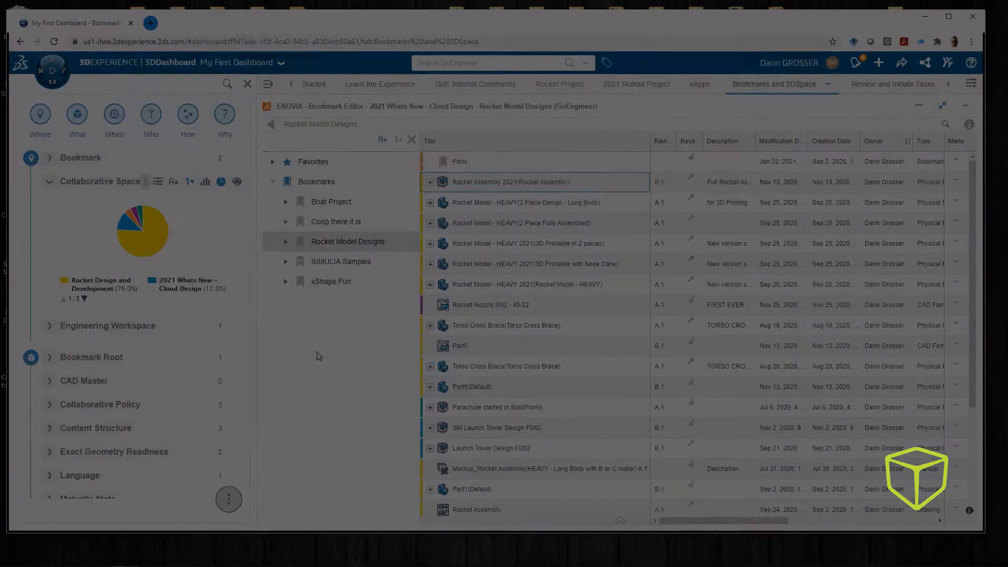
# Switch search to Search in Current Tab and filter the bookmark widgets for 'rocket'
pyautogui.write('rocket')
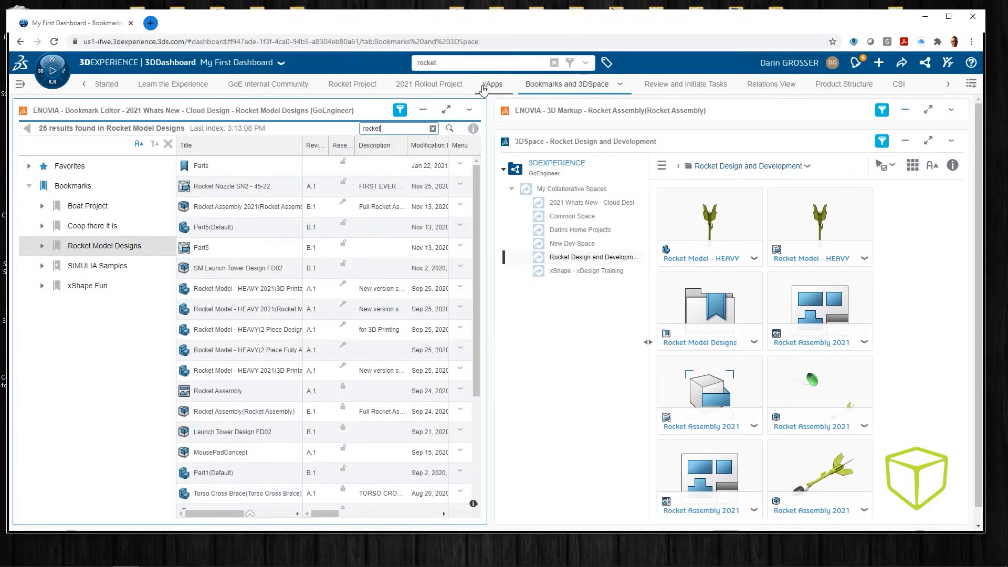
pyautogui.moveTo(399, 109)
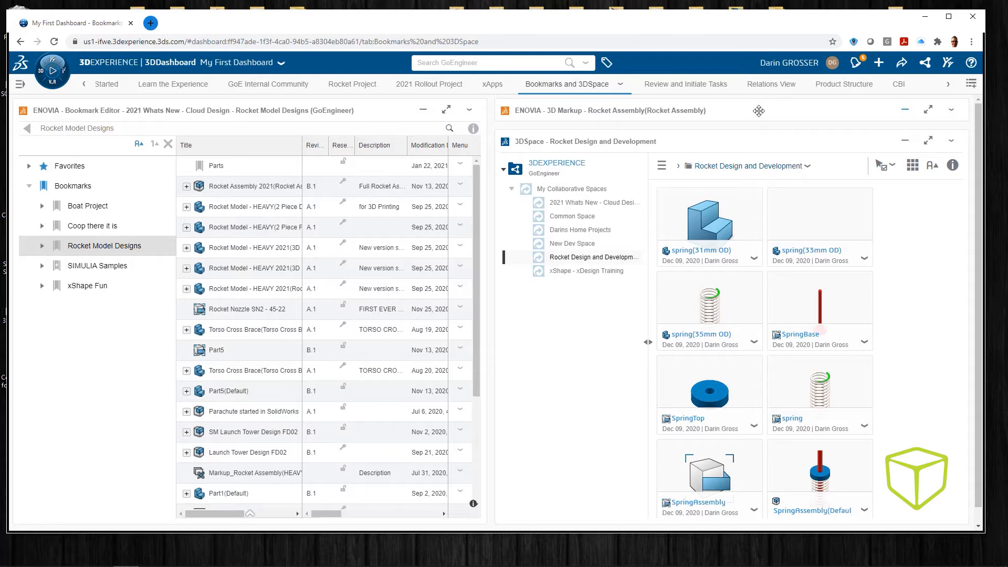
pyautogui.moveTo(526, 64)
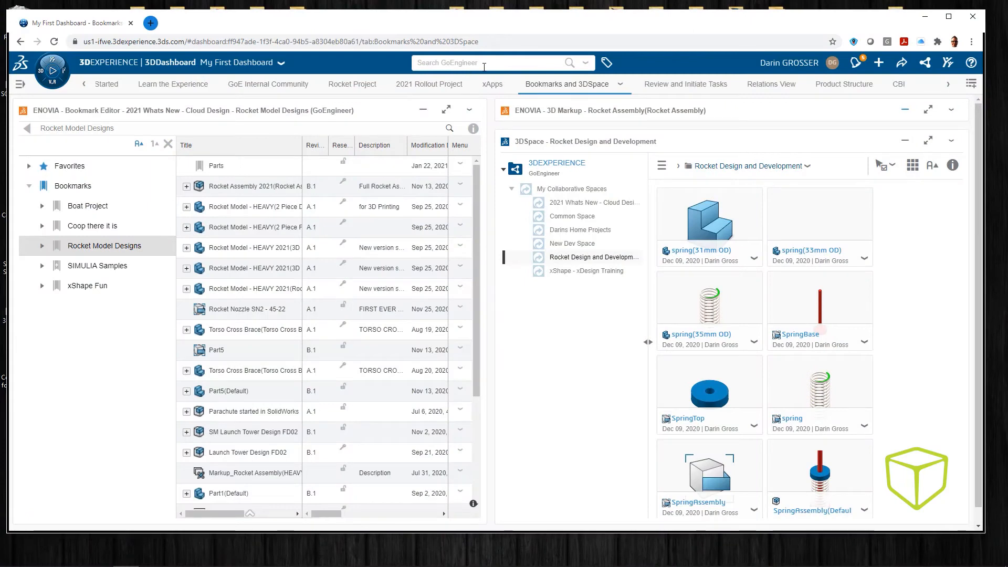
pyautogui.click(584, 62)
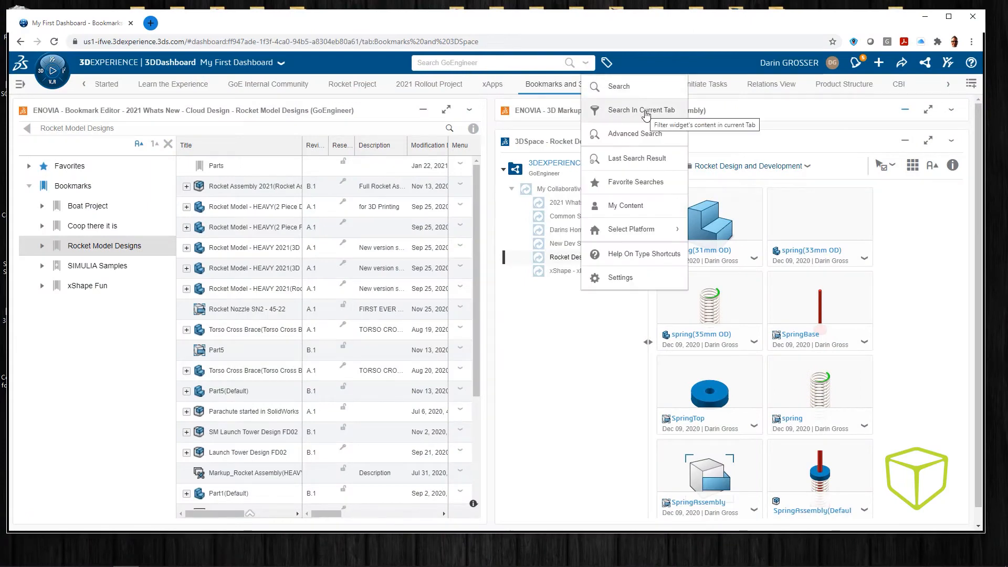
pyautogui.click(640, 109)
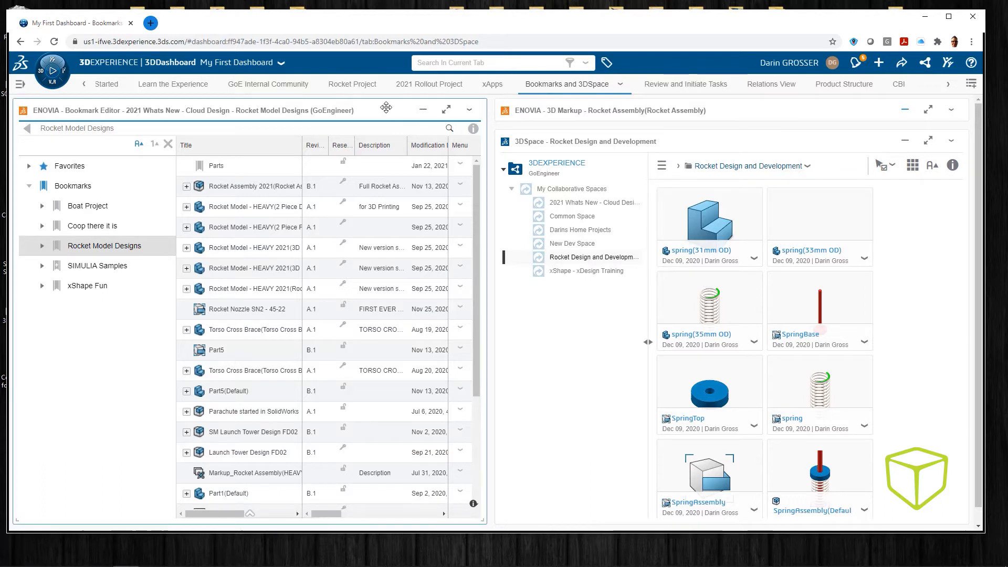
pyautogui.write('rocket')
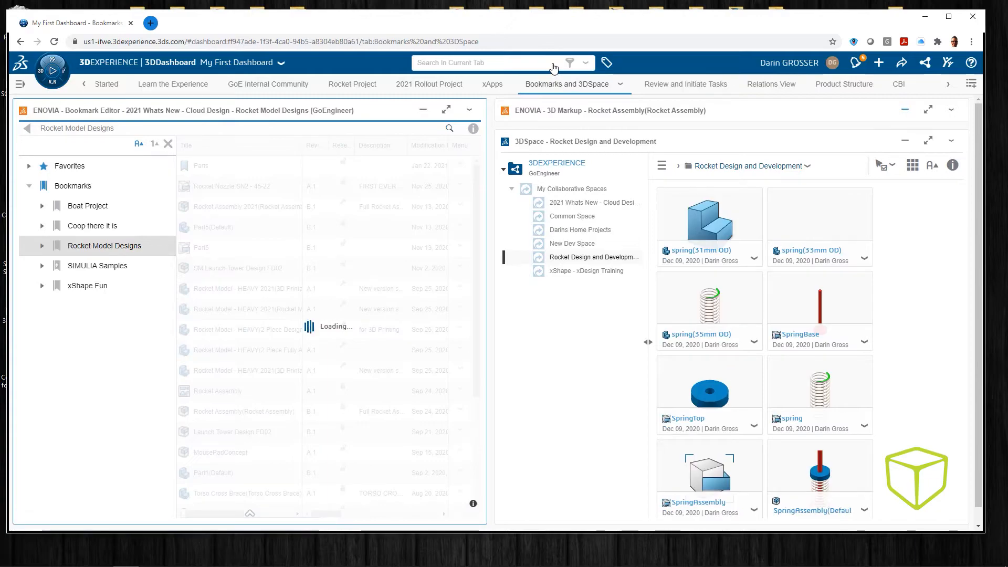
# Switch to the 2021 Rollout Project tab and expand the New Rocket Design schedule's Priority tags
pyautogui.click(429, 84)
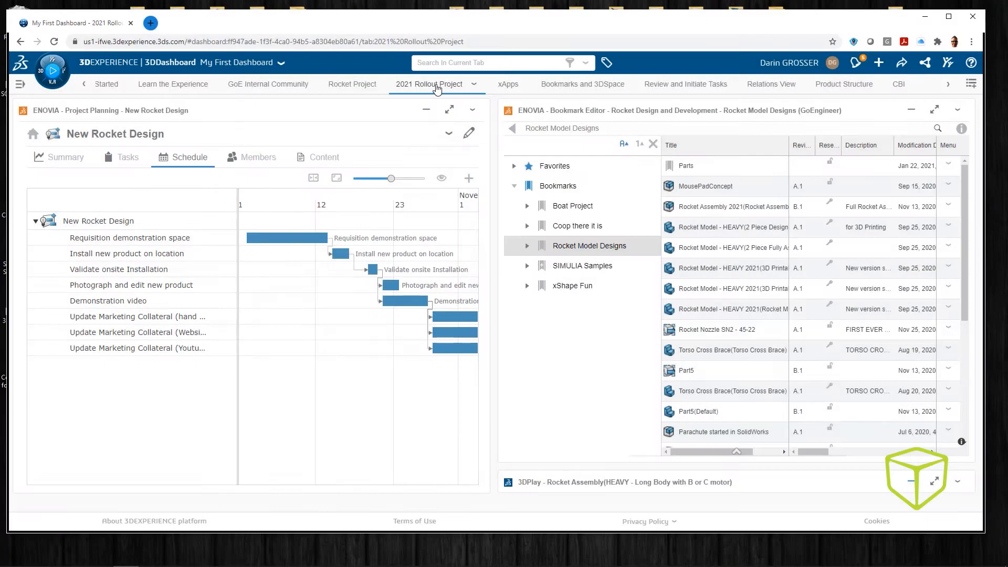
pyautogui.moveTo(604, 61)
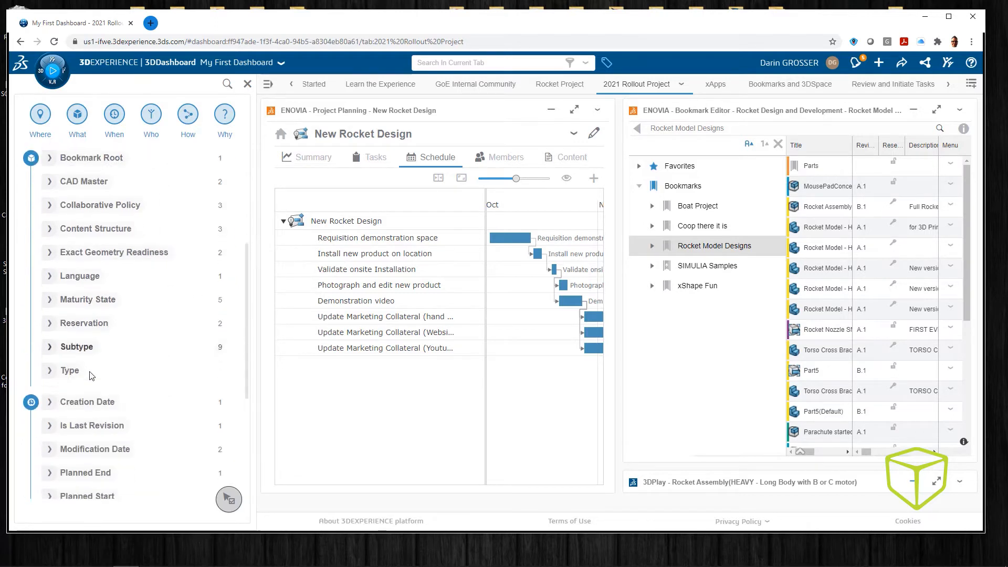
pyautogui.scroll(-3)
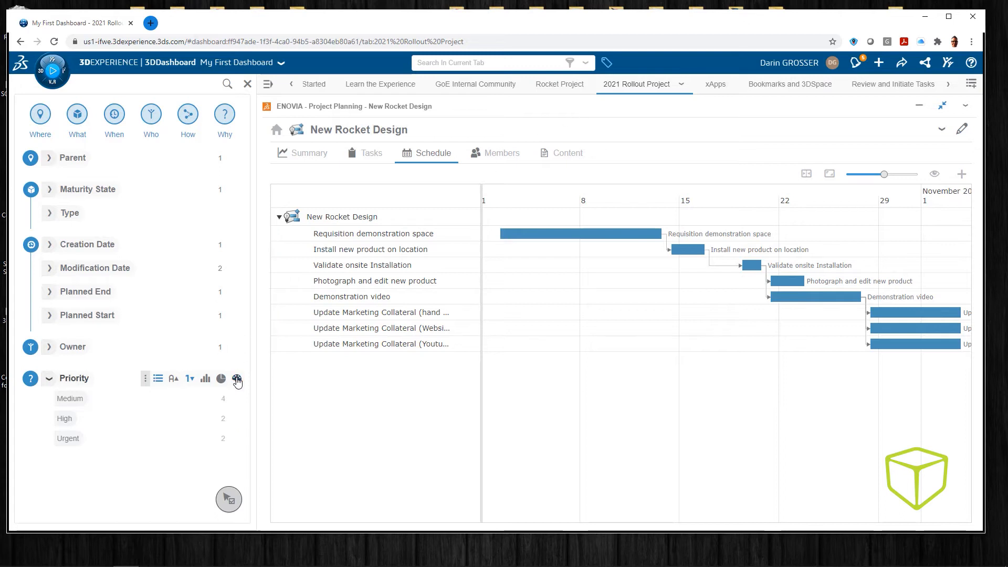
pyautogui.moveTo(237, 379)
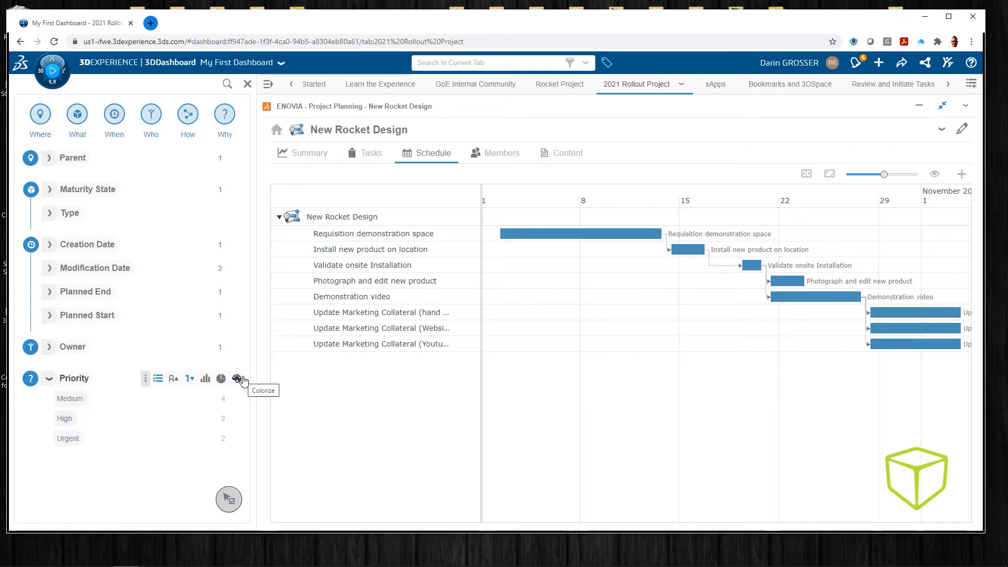
# Colour-code the New Rocket Design schedule rows by Priority
pyautogui.click(70, 398)
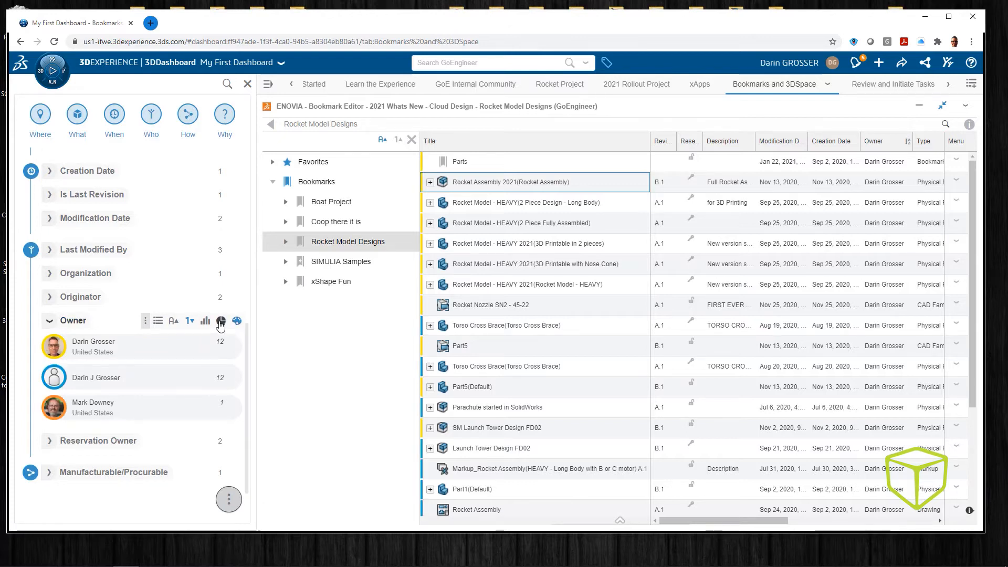
pyautogui.click(205, 321)
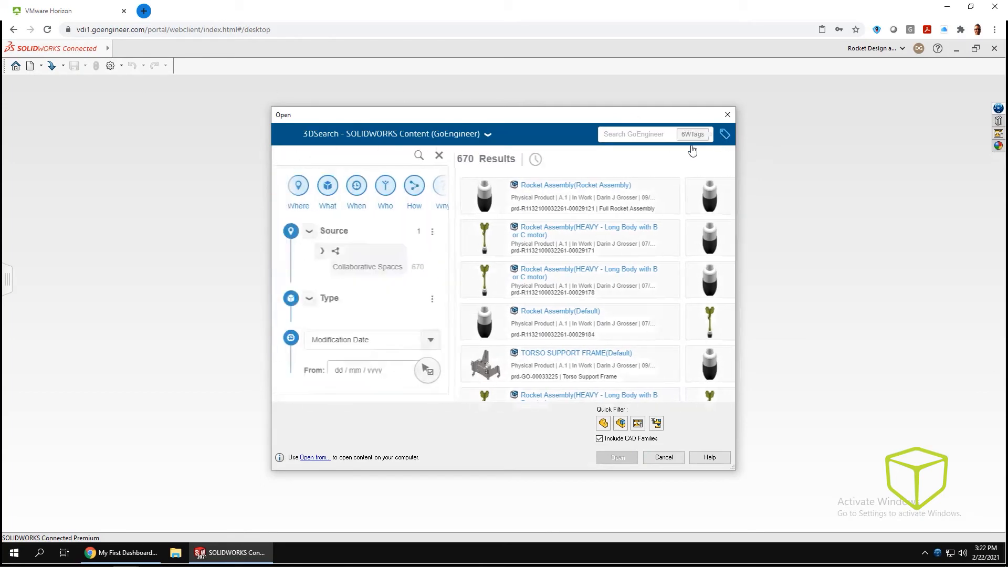
# Filter the Open dialog's 670 3DSearch results by Who down to one person's 33 items
pyautogui.click(385, 185)
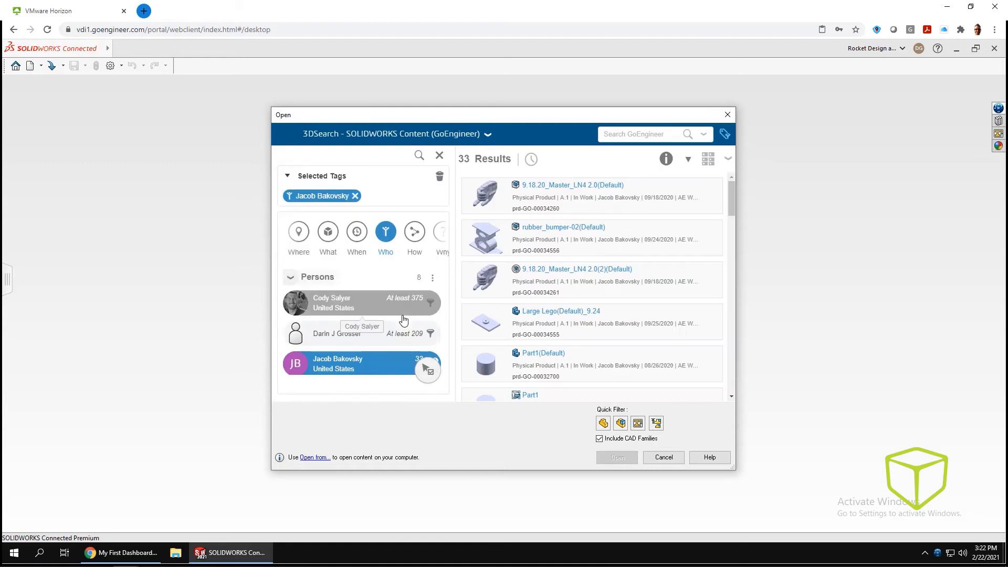
pyautogui.click(119, 557)
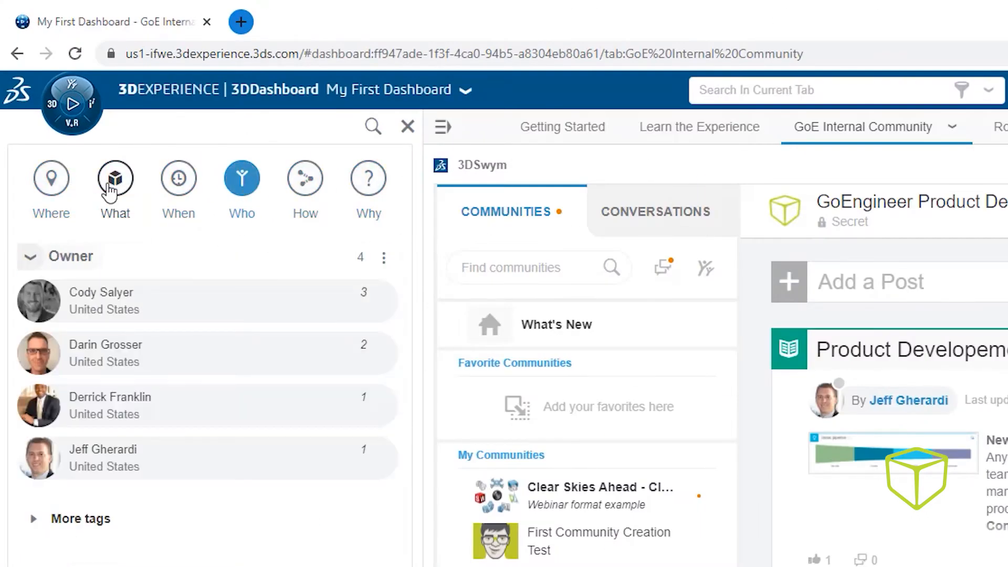
pyautogui.scroll(-3)
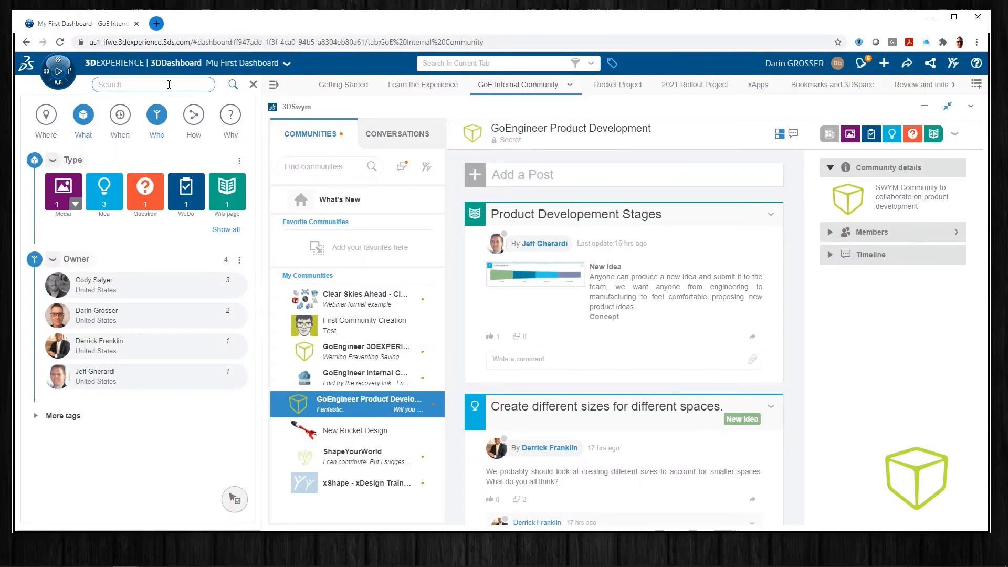
pyautogui.write('cody')
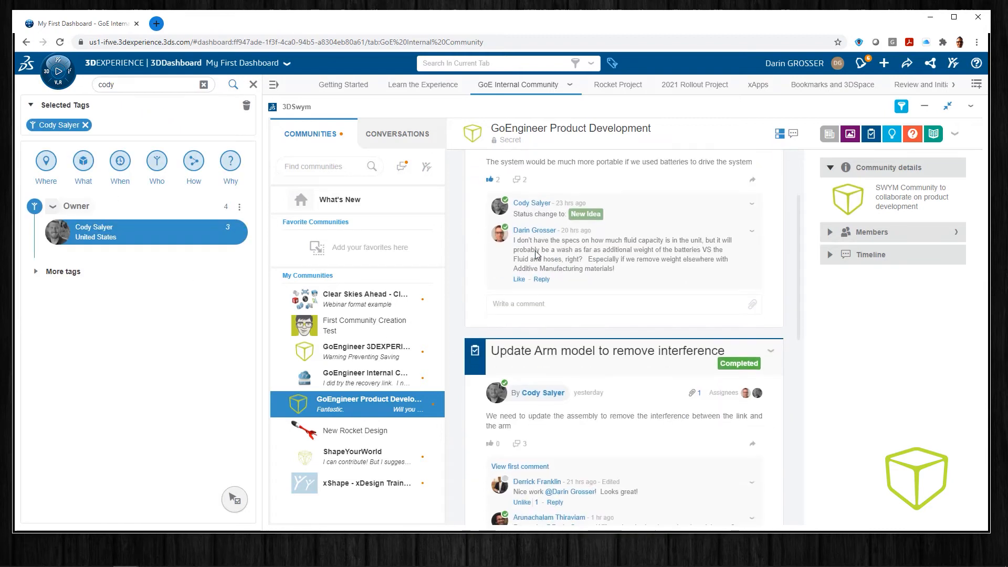
pyautogui.scroll(-3)
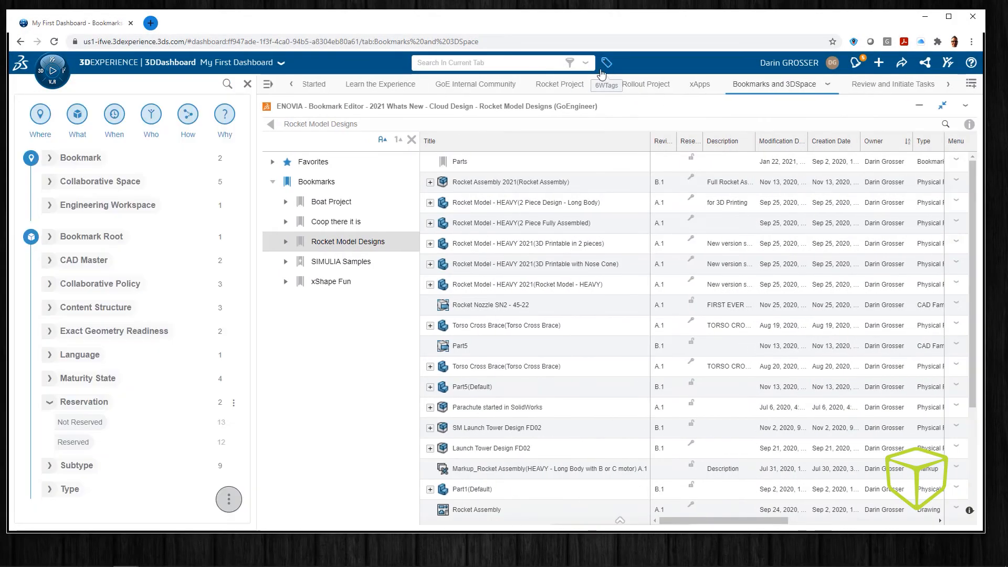
pyautogui.moveTo(228, 500)
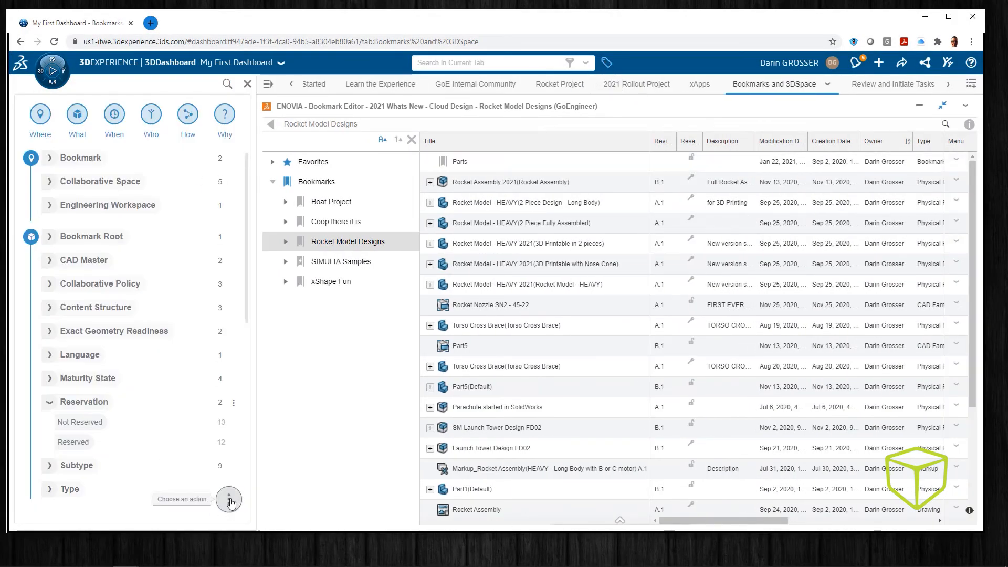
# Enable multi-selection in the tag actions and reopen the 6W Tags with Collaborative Space expanded
pyautogui.click(49, 401)
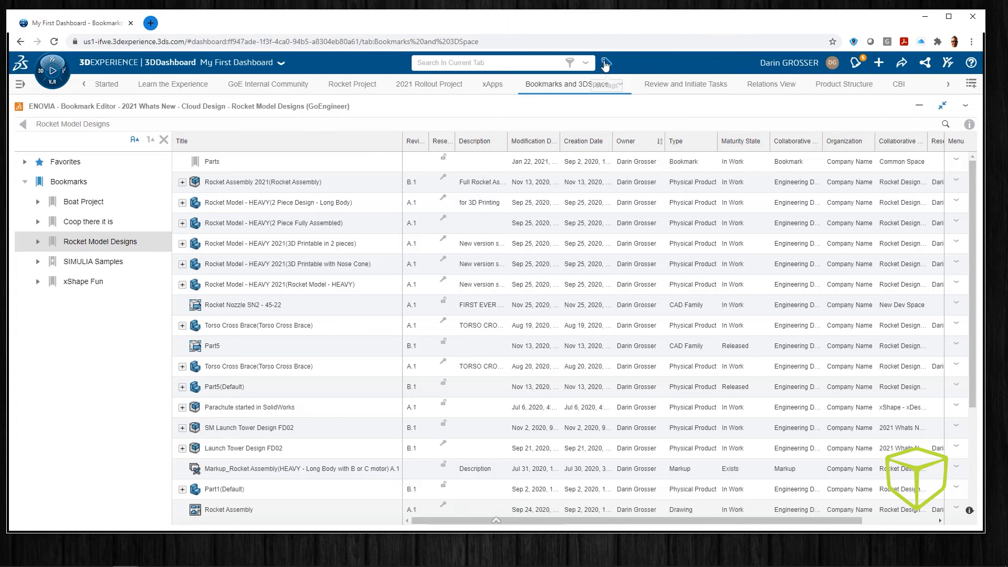
pyautogui.click(603, 63)
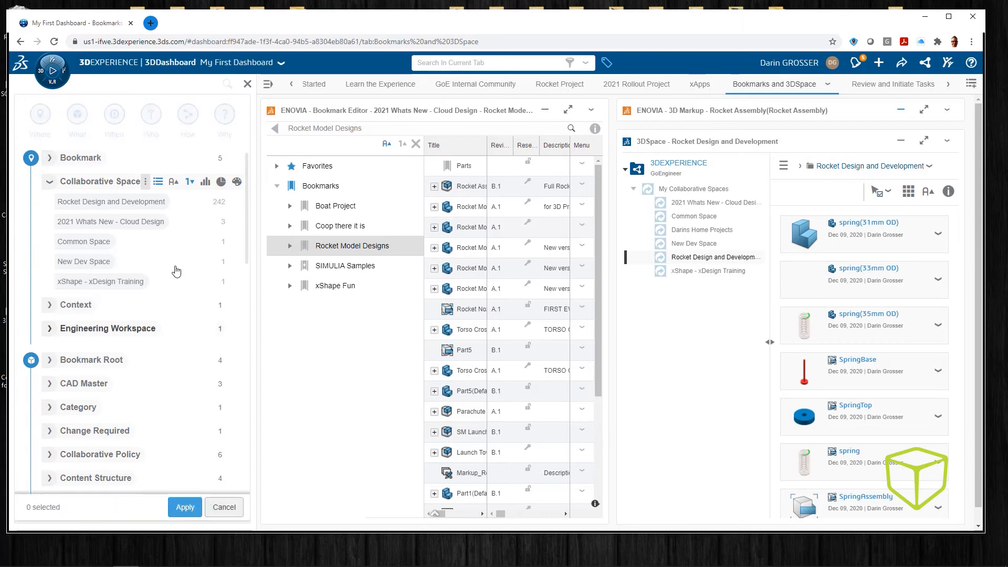
# Apply Rocket Design and Development and 2021 Whats New - Cloud Design, drop xShape, then clear all active tags
pyautogui.click(110, 221)
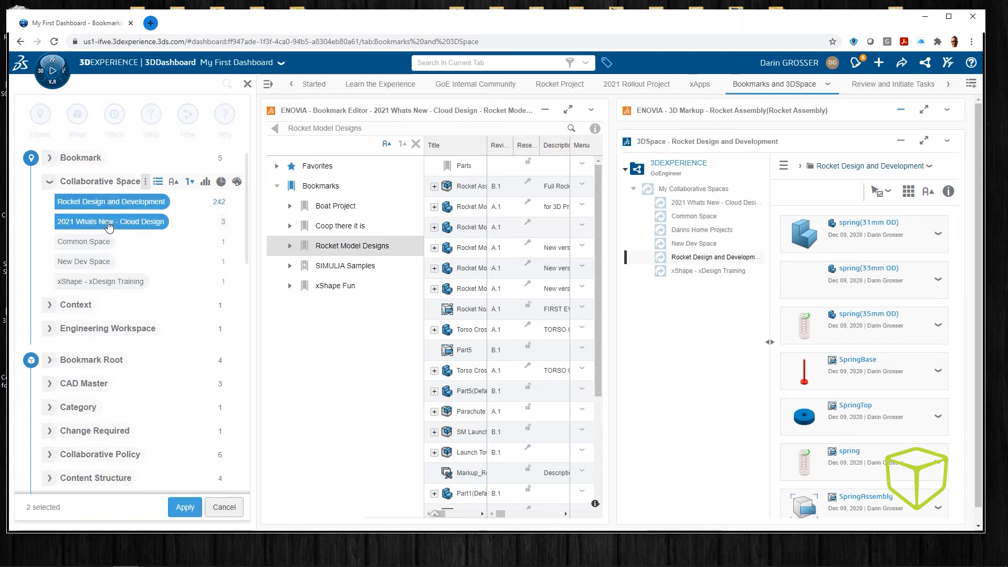
pyautogui.click(185, 507)
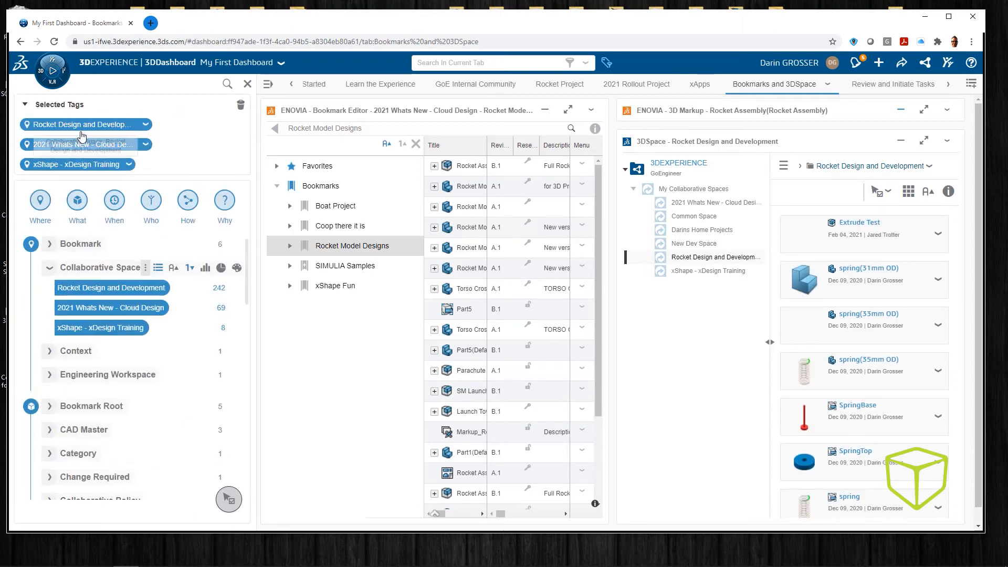
pyautogui.moveTo(206, 158)
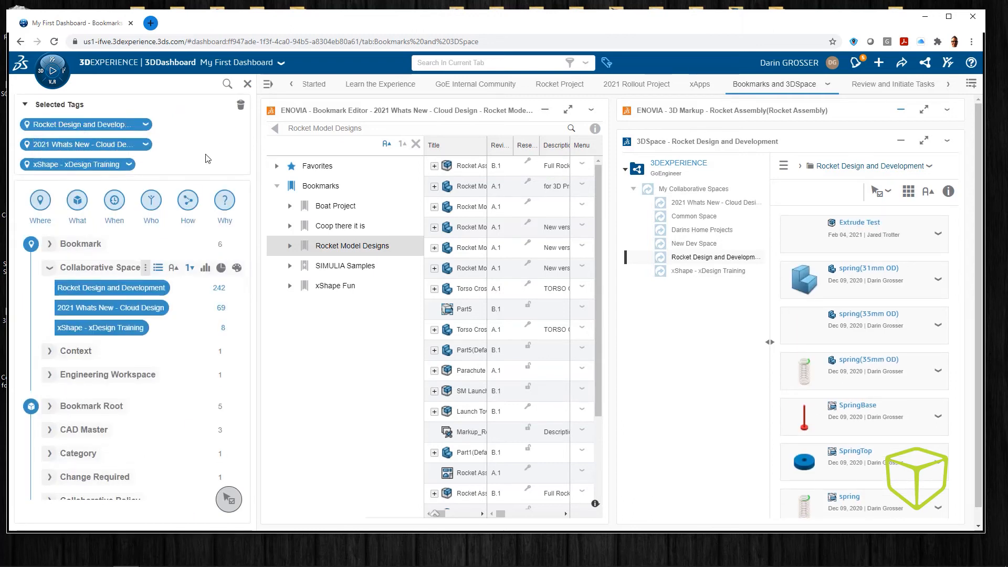
pyautogui.click(144, 164)
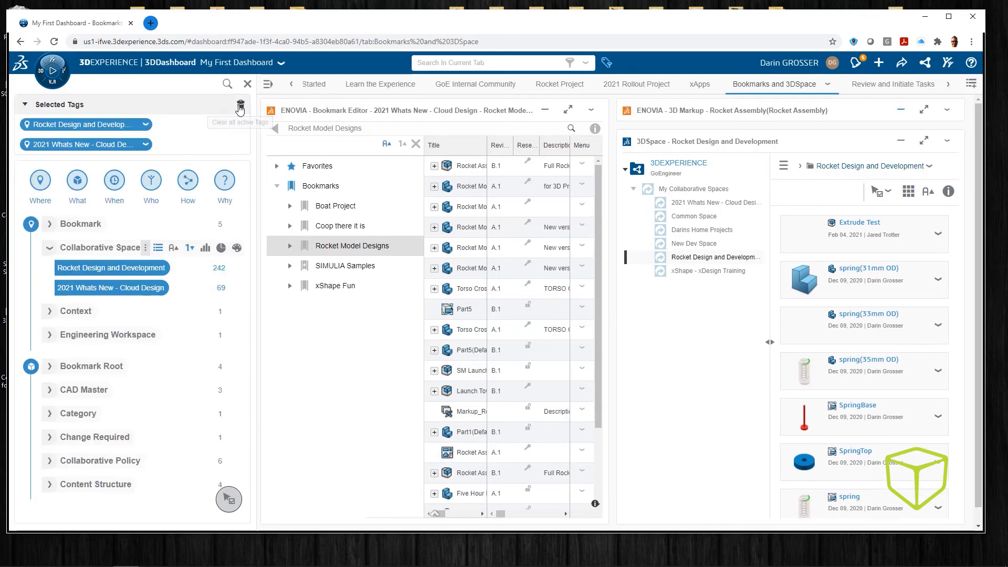
pyautogui.click(240, 107)
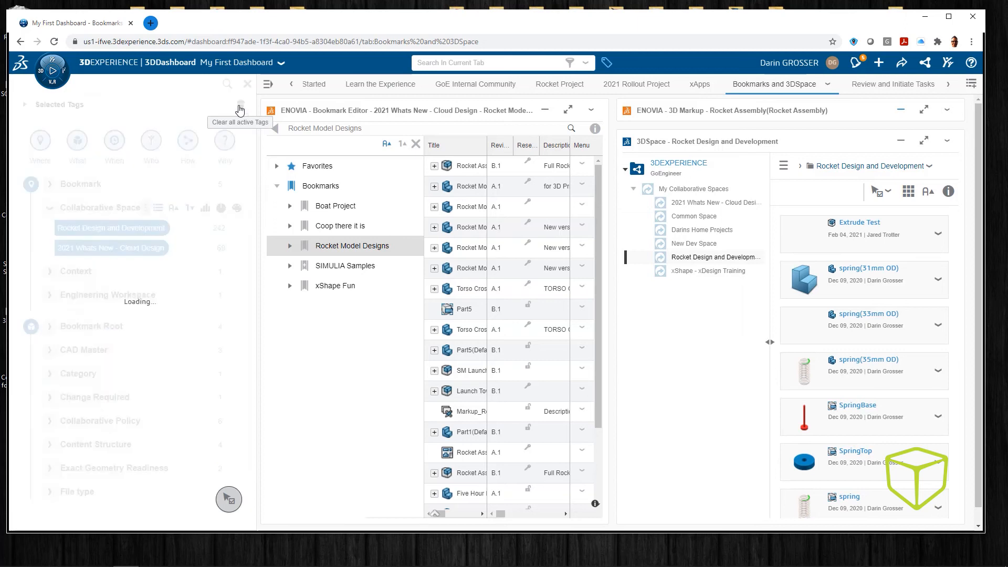